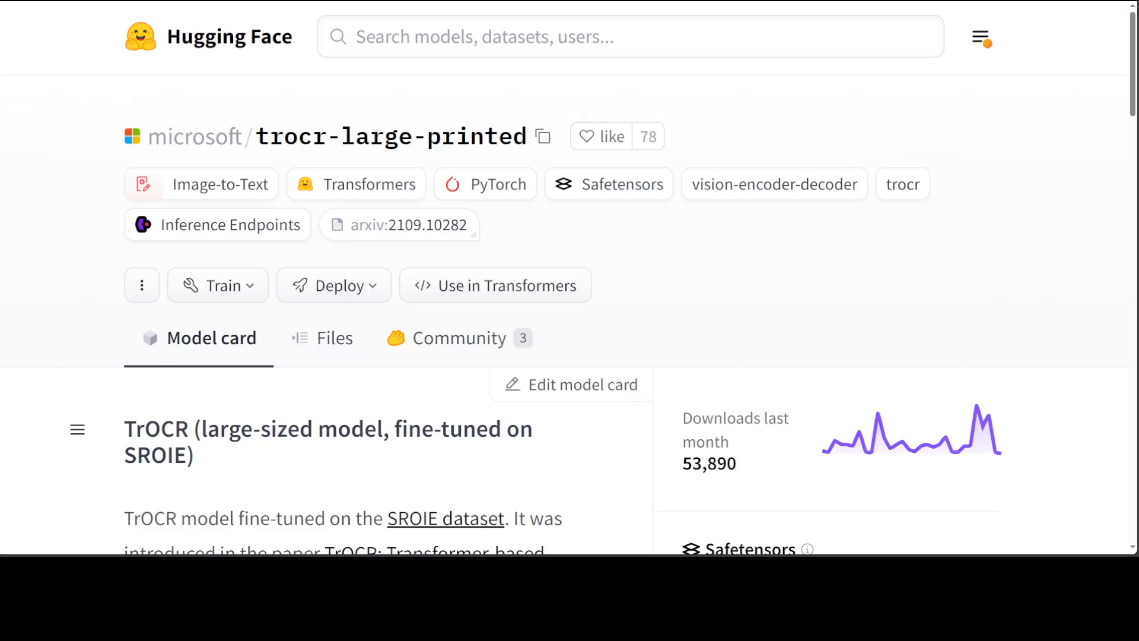
- Follow the SROIE dataset link on the model card to the ICDAR 2019 challenge overview
{"action": "left_click", "coordinate": [445, 519]}
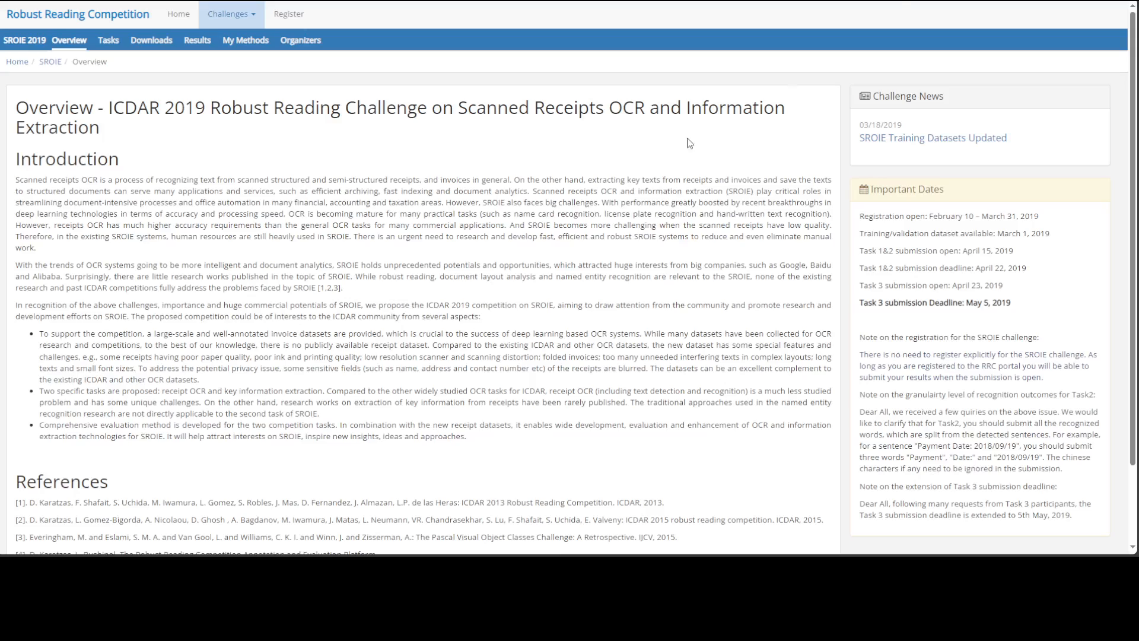
{"action": "mouse_move", "coordinate": [376, 237]}
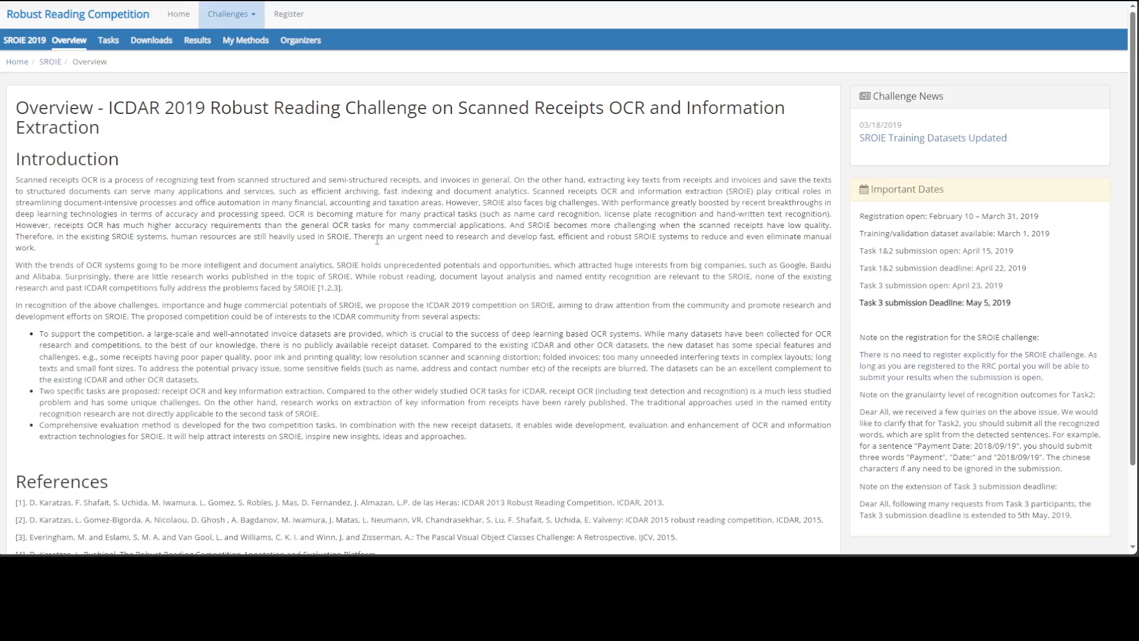
{"action": "mouse_move", "coordinate": [623, 251]}
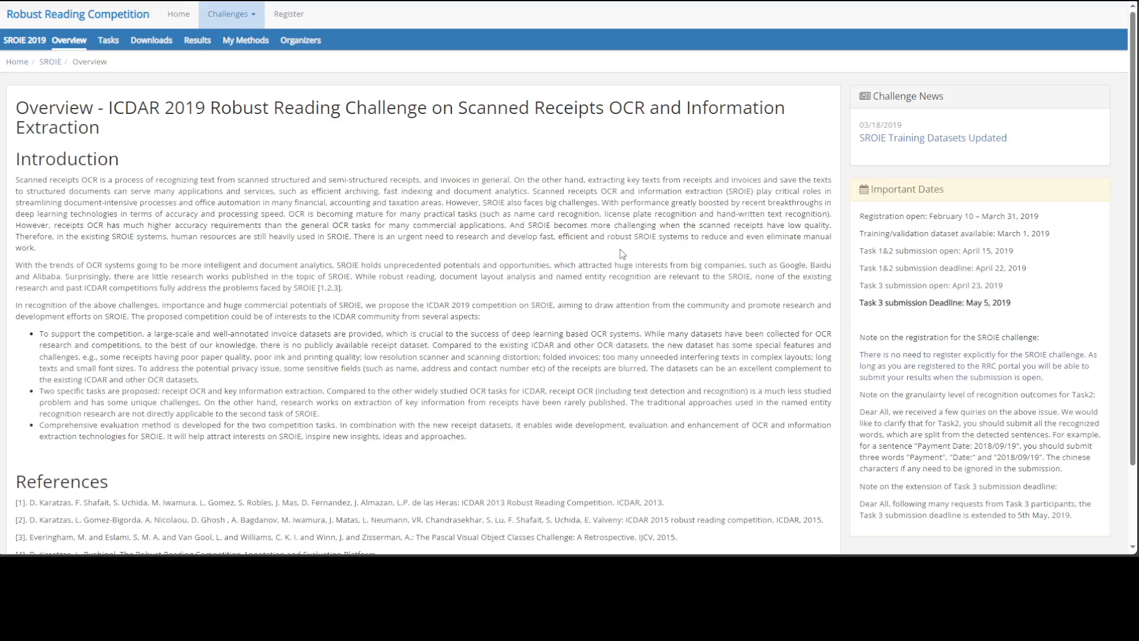
{"action": "mouse_move", "coordinate": [579, 317]}
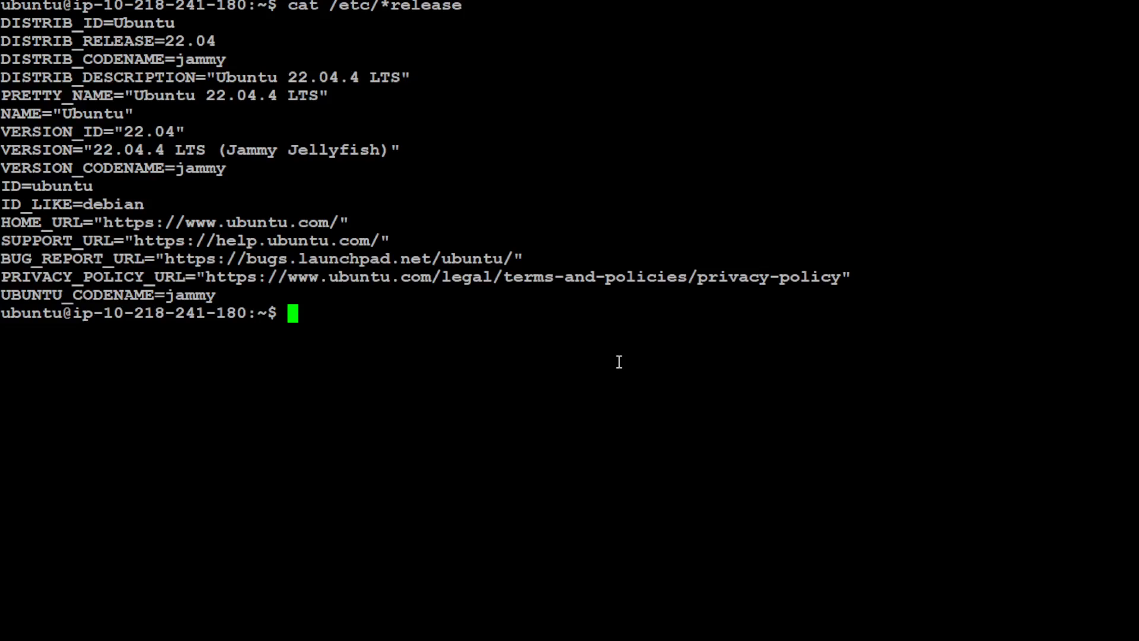
- Discard the unfinished 'pip install' line and launch an interactive python3 session
{"action": "type", "text": "p"}
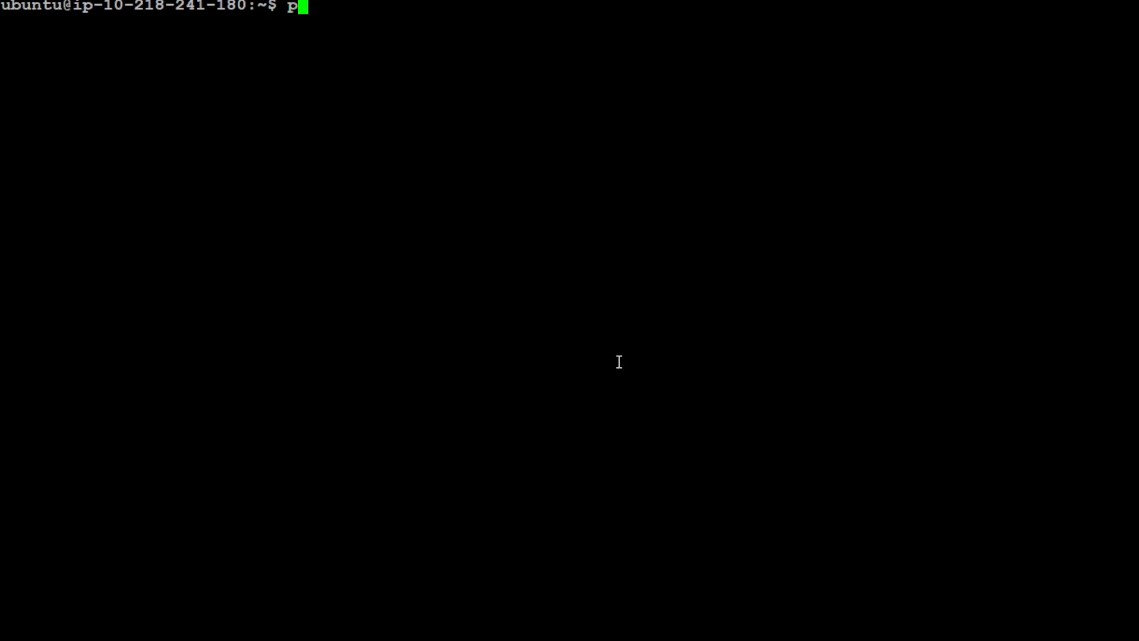
{"action": "type", "text": "ip install"}
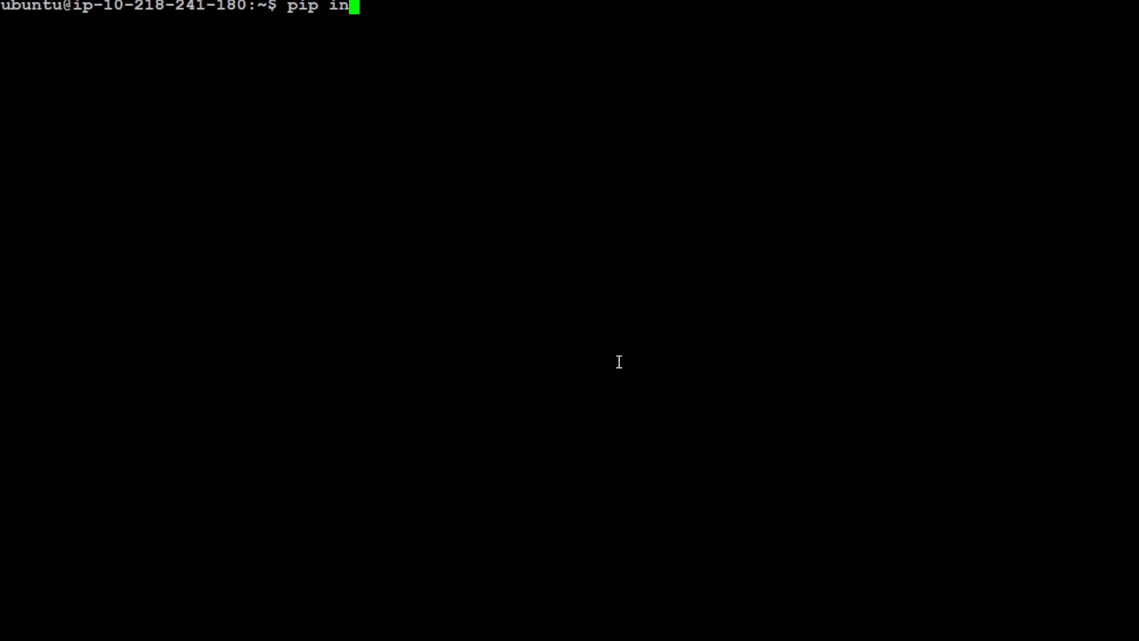
{"action": "key", "text": "ctrl+u"}
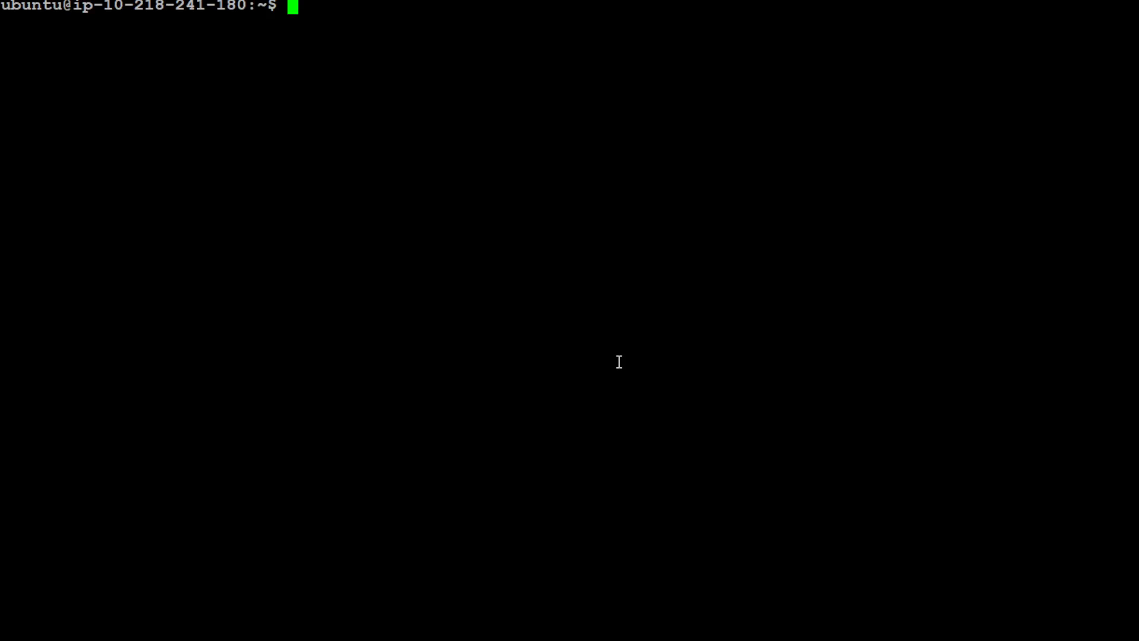
{"action": "type", "text": "python3"}
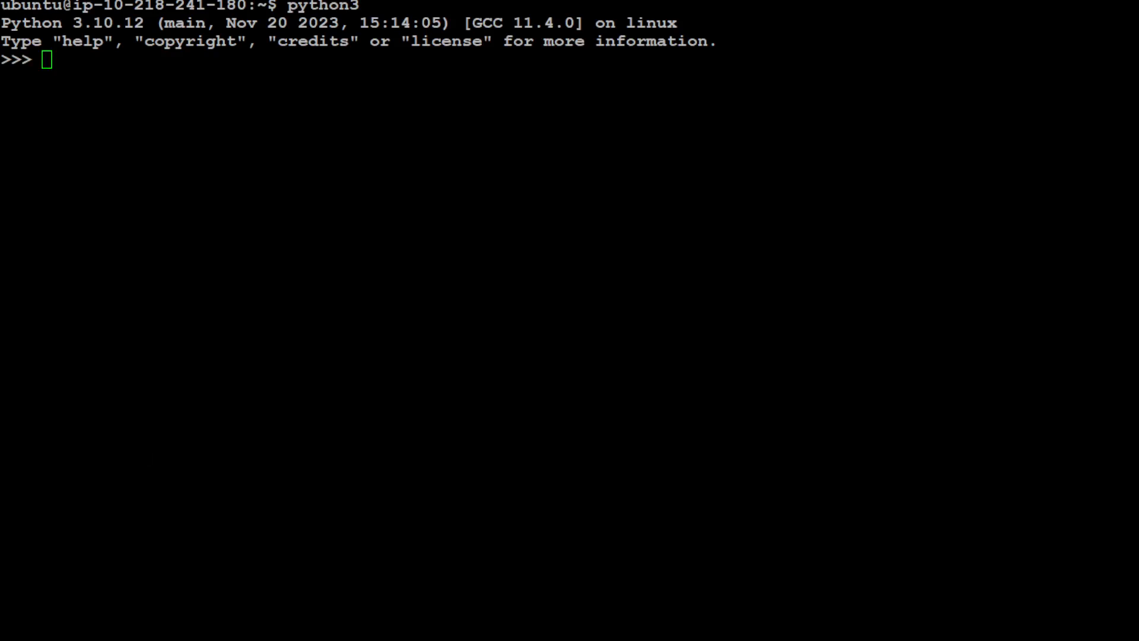
- Import TrOCRProcessor, VisionEncoderDecoderModel, PIL Image and requests, and set url to the a01-122-02-00.jpg sample image
{"action": "type", "text": "from transformers import TrOCRProcessor, VisionEncoderDecoderModel"}
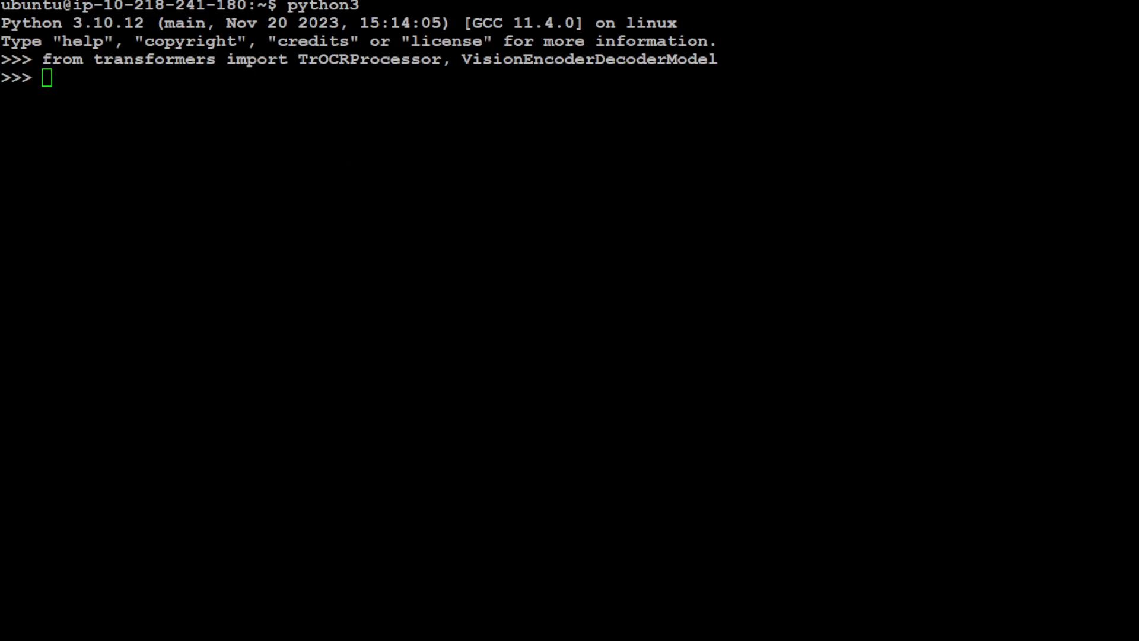
{"action": "type", "text": "from PIL import Image"}
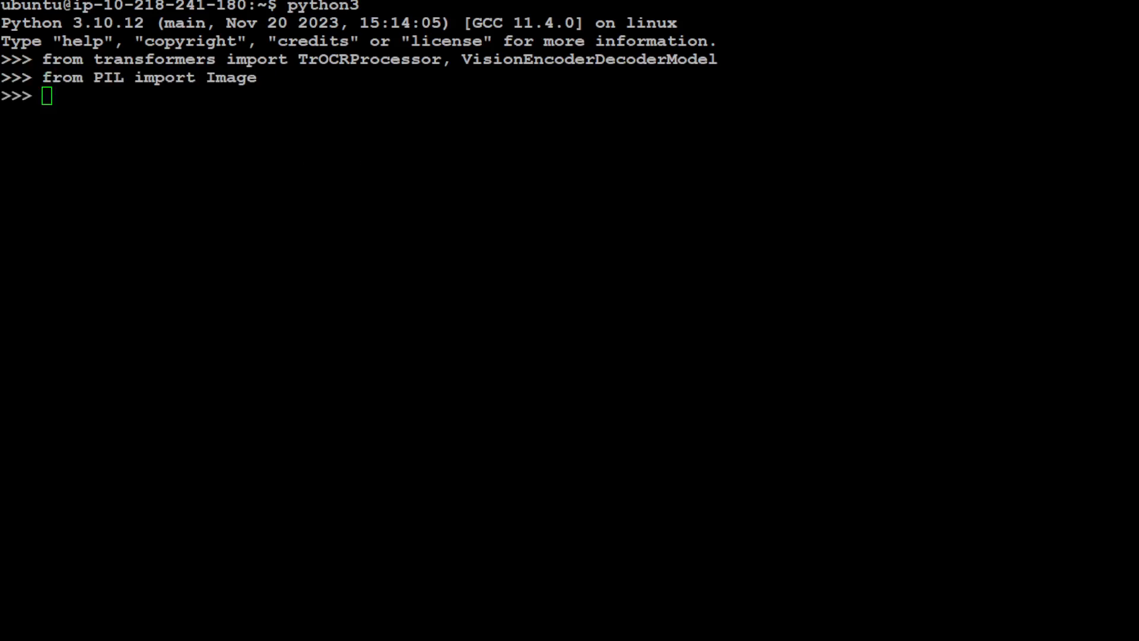
{"action": "type", "text": "import requests"}
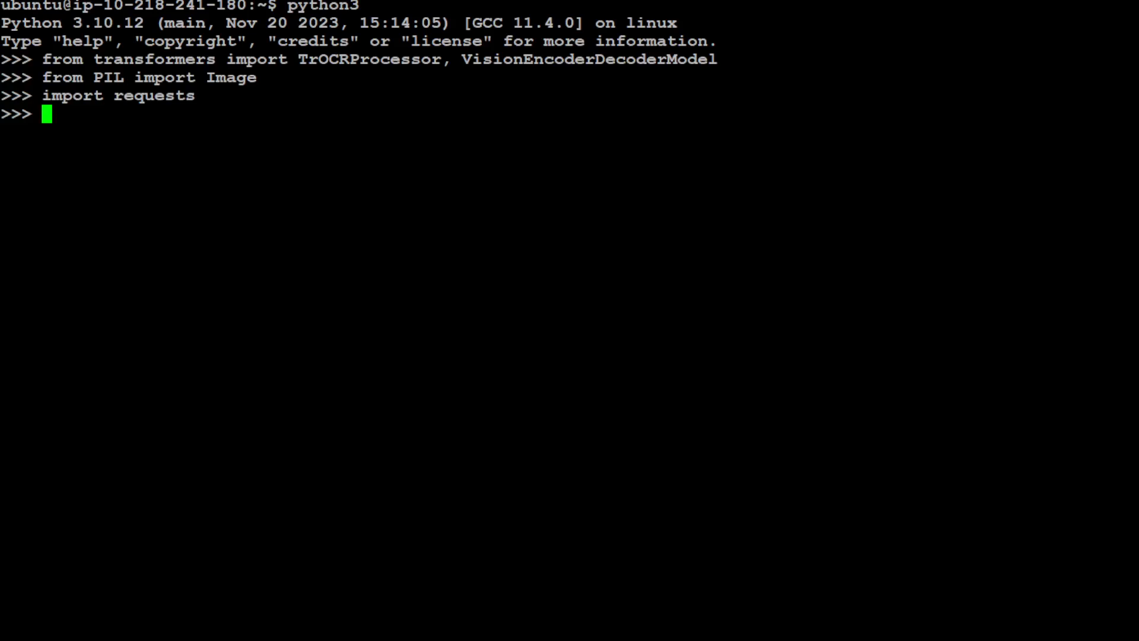
{"action": "type", "text": "url = 'https://fki.tic.heia-fr.ch/static/img/a01-122-02-00.jpg'"}
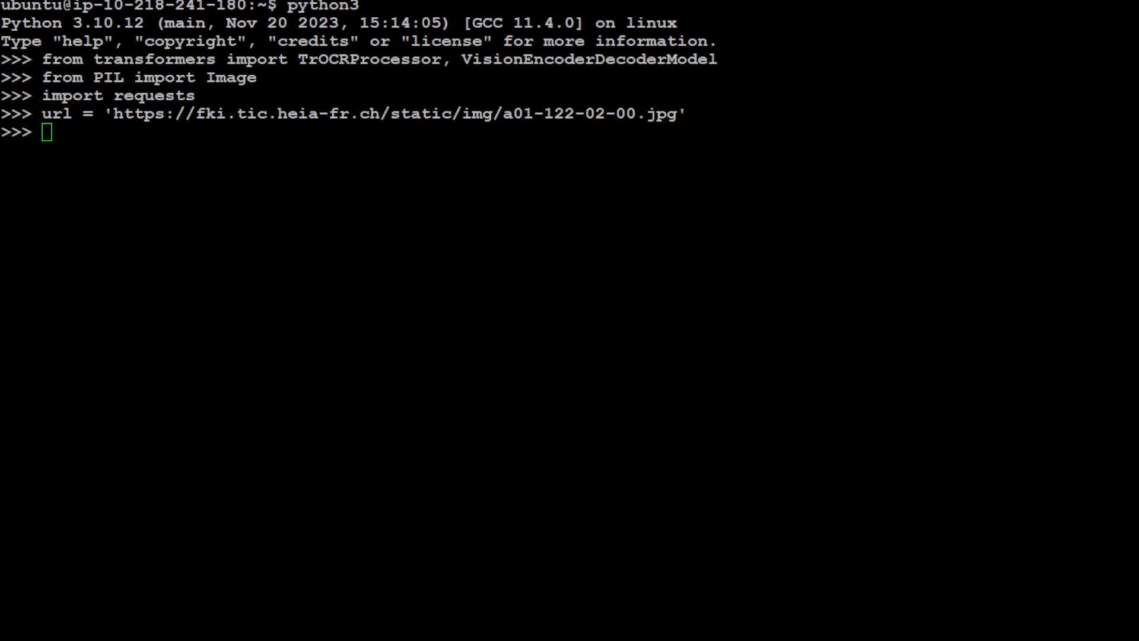
- Load the sample image as RGB and the microsoft/trocr-large-printed TrOCRProcessor
{"action": "type", "text": "image = Image.open(requests.get(url, stream=True).raw).convert(\"RGB\")"}
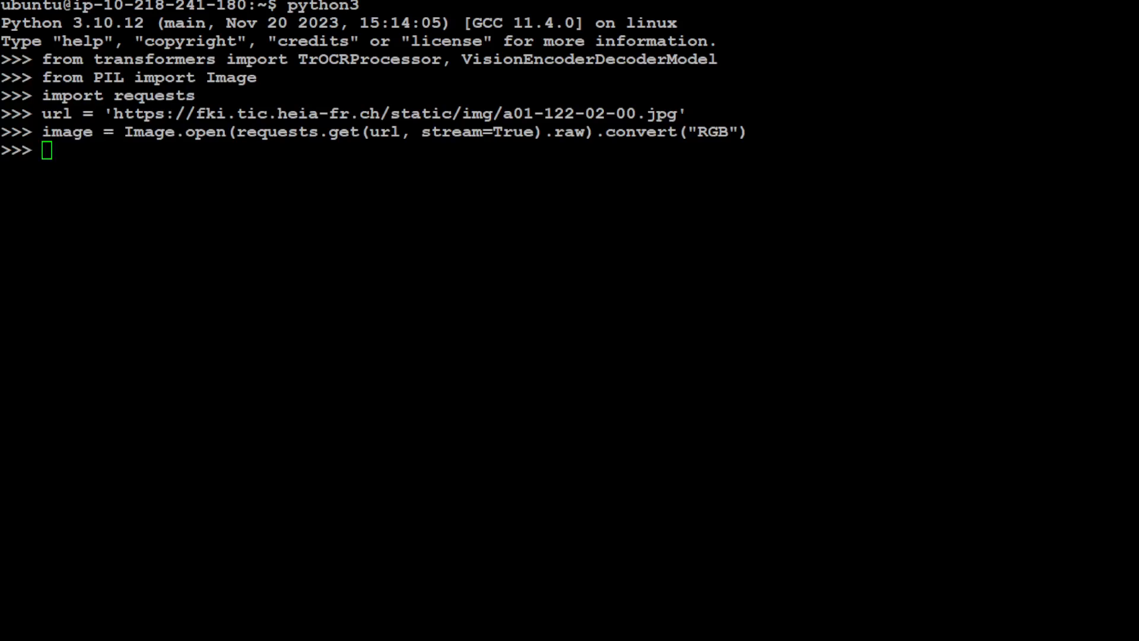
{"action": "type", "text": "processor = TrOCRProcessor.from_pretrained('microsoft/trocr-large-printed')"}
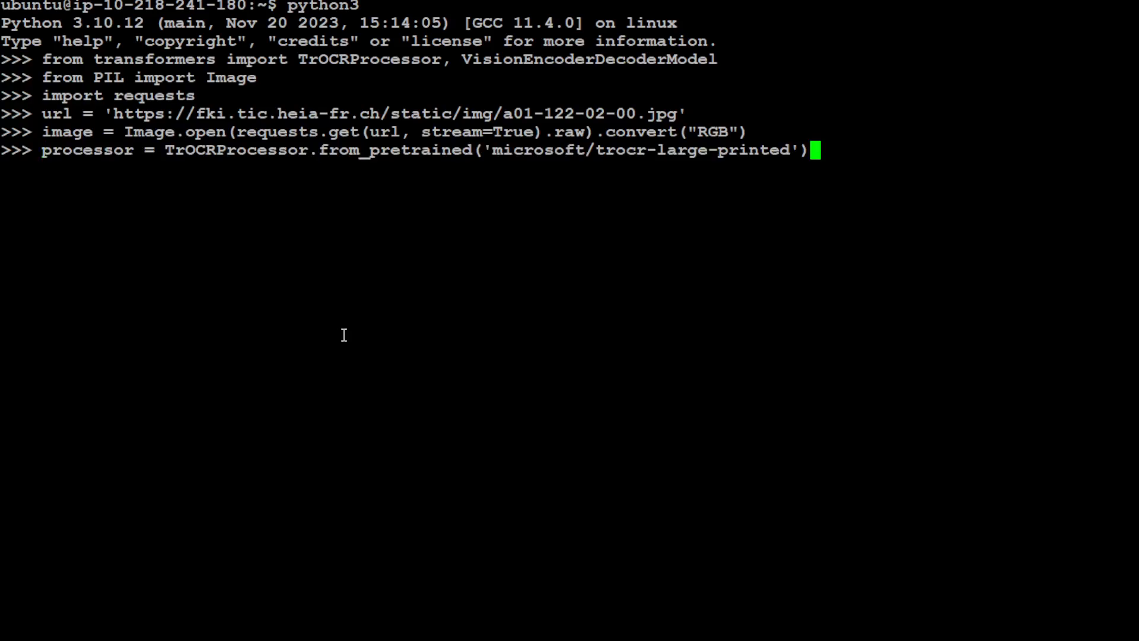
{"action": "mouse_move", "coordinate": [674, 306]}
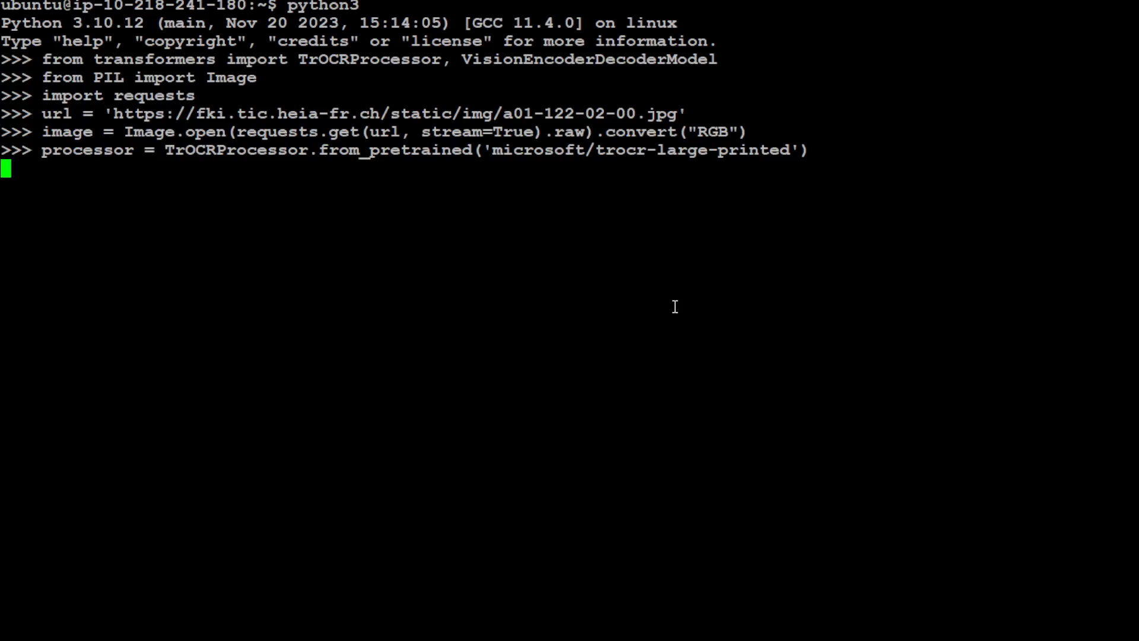
{"action": "key", "text": "Return"}
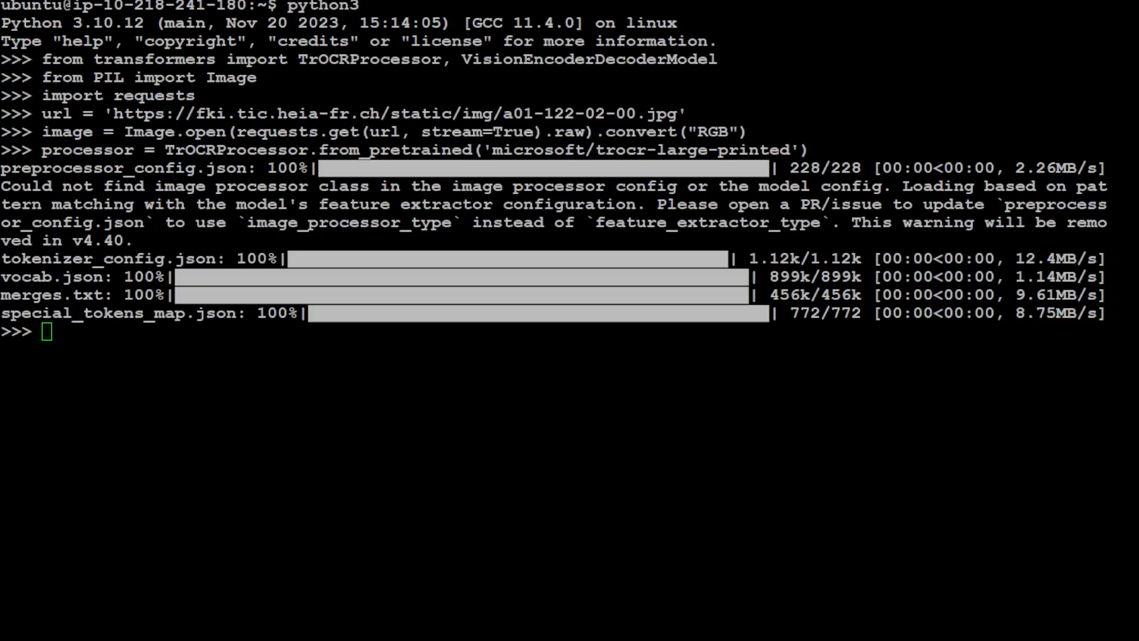
- Load the microsoft/trocr-large-printed VisionEncoderDecoderModel and compute pixel_values from the image
{"action": "type", "text": "model = VisionEncoderDecoderModel.from_pretrained('microsoft/trocr-large-printed')"}
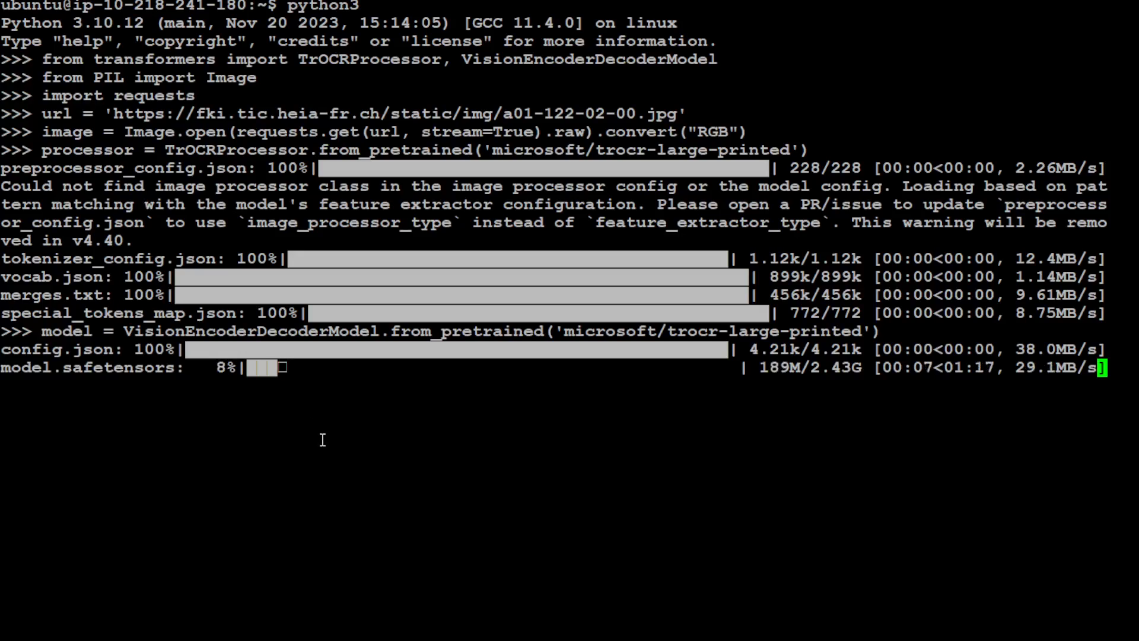
{"action": "mouse_move", "coordinate": [843, 392]}
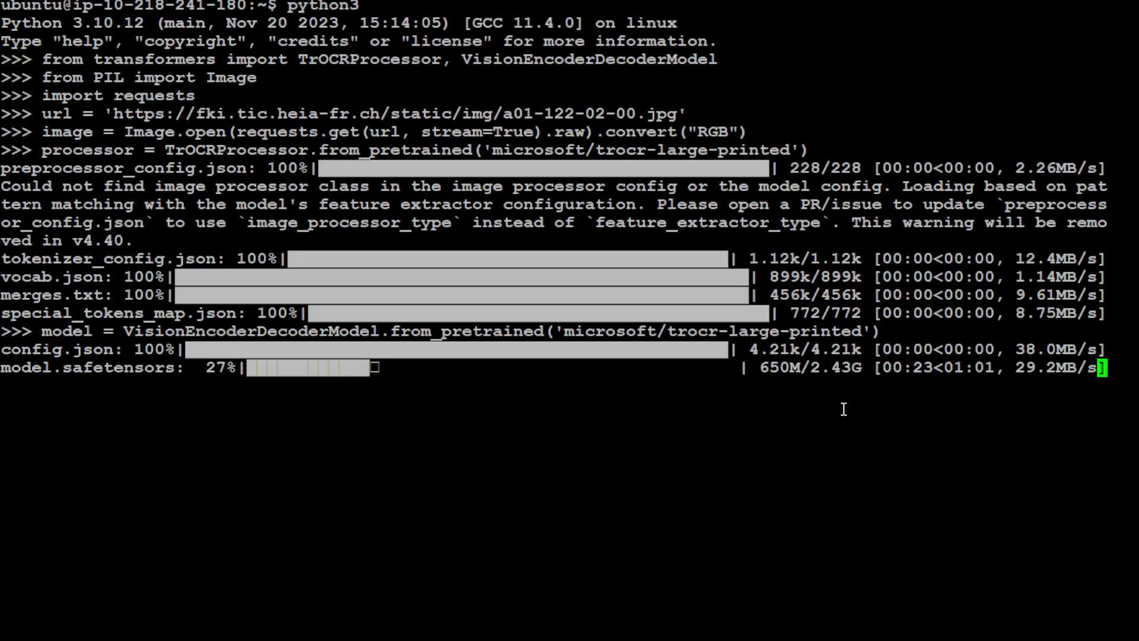
{"action": "mouse_move", "coordinate": [190, 544]}
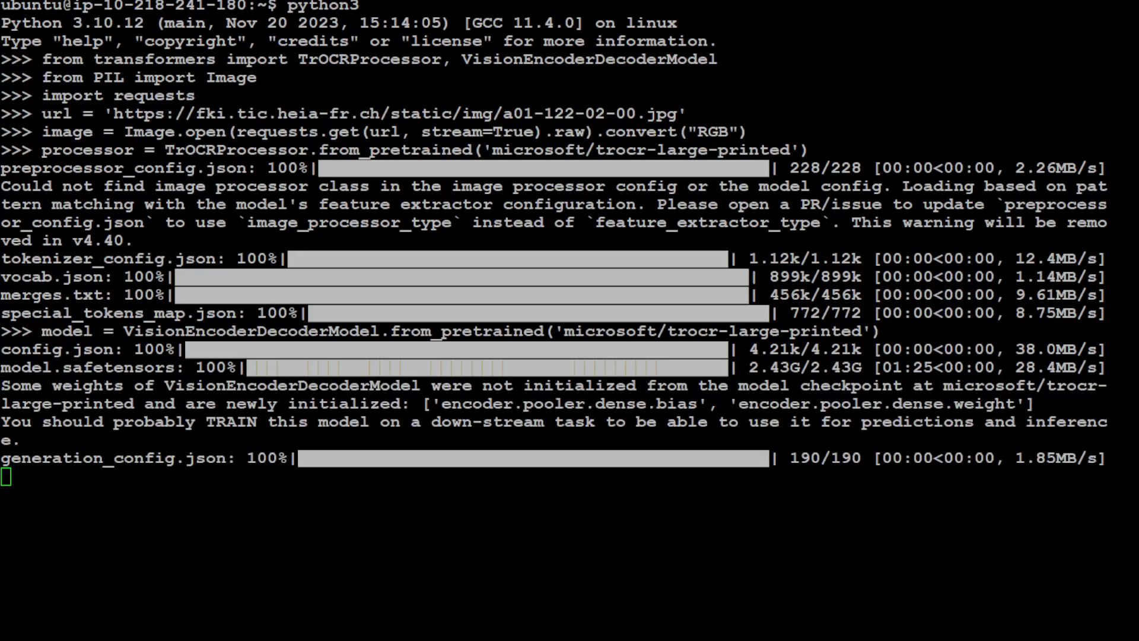
{"action": "type", "text": "pixel_values = processor(images=image, return_tensors=\"pt\").pixel_values"}
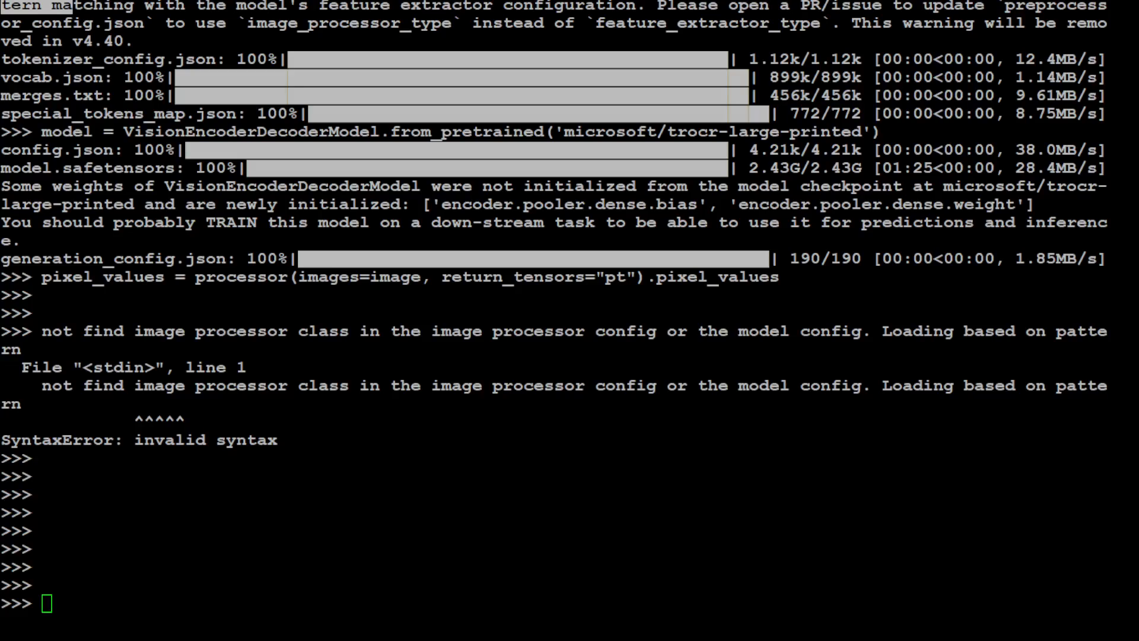
- Generate ids with model.generate(pixel_values) and print generated_text, yielding MALUSTHE
{"action": "type", "text": "generated_ids = model.generate(pixel_values)"}
{"action": "type", "text": "generated_text = processor.batch_decode(generated_ids, skip_special_tokens=True)[0"}
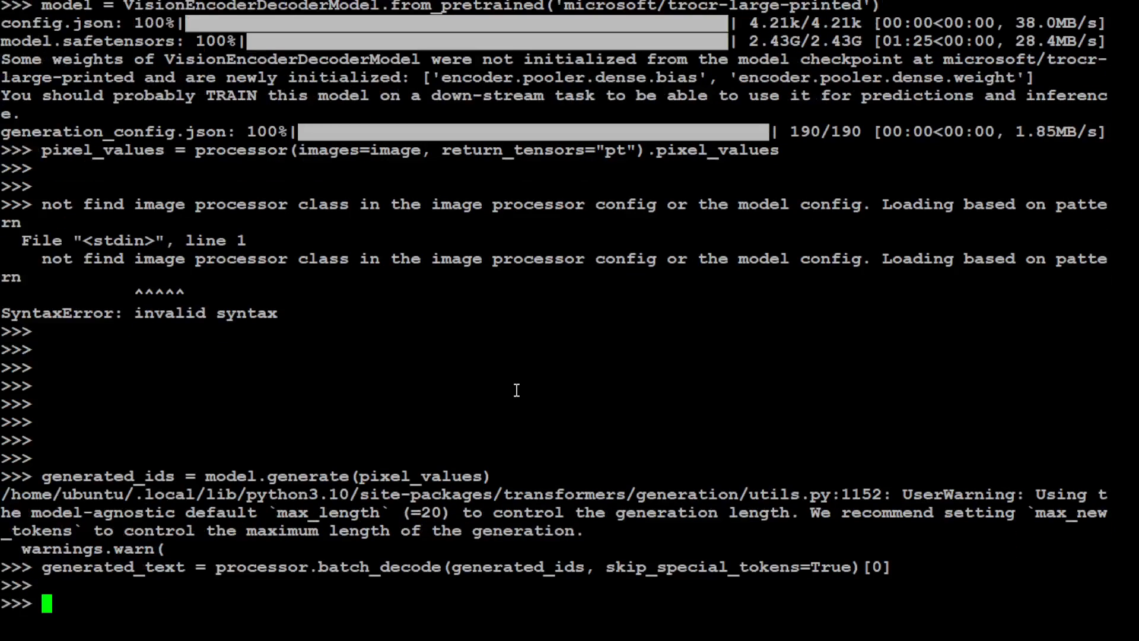
{"action": "type", "text": "print(gen"}
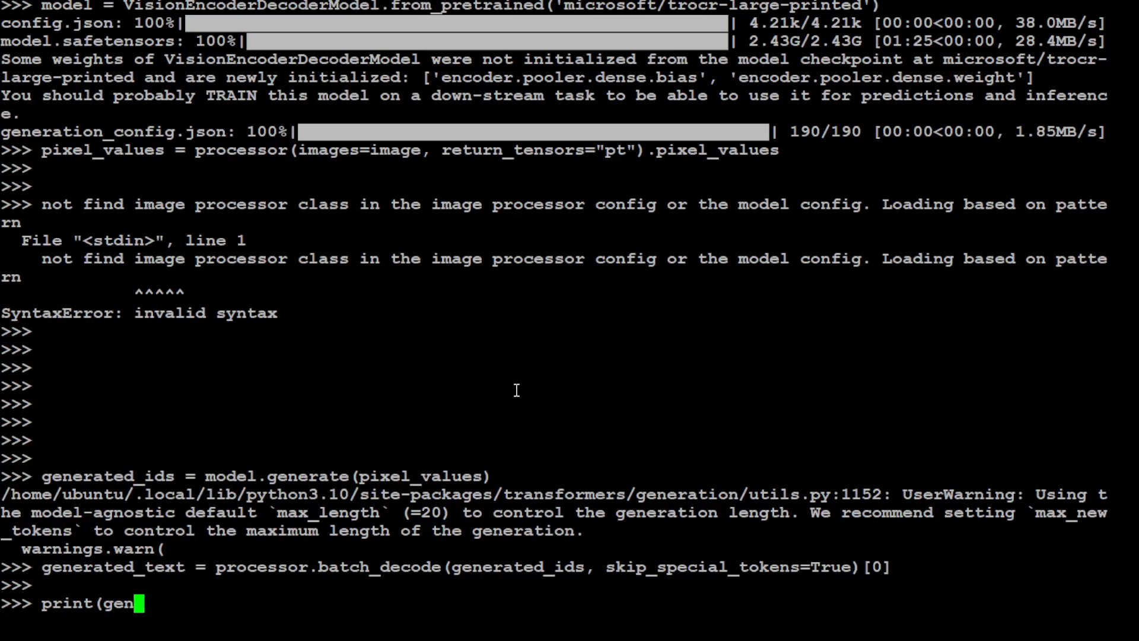
{"action": "type", "text": "erated"}
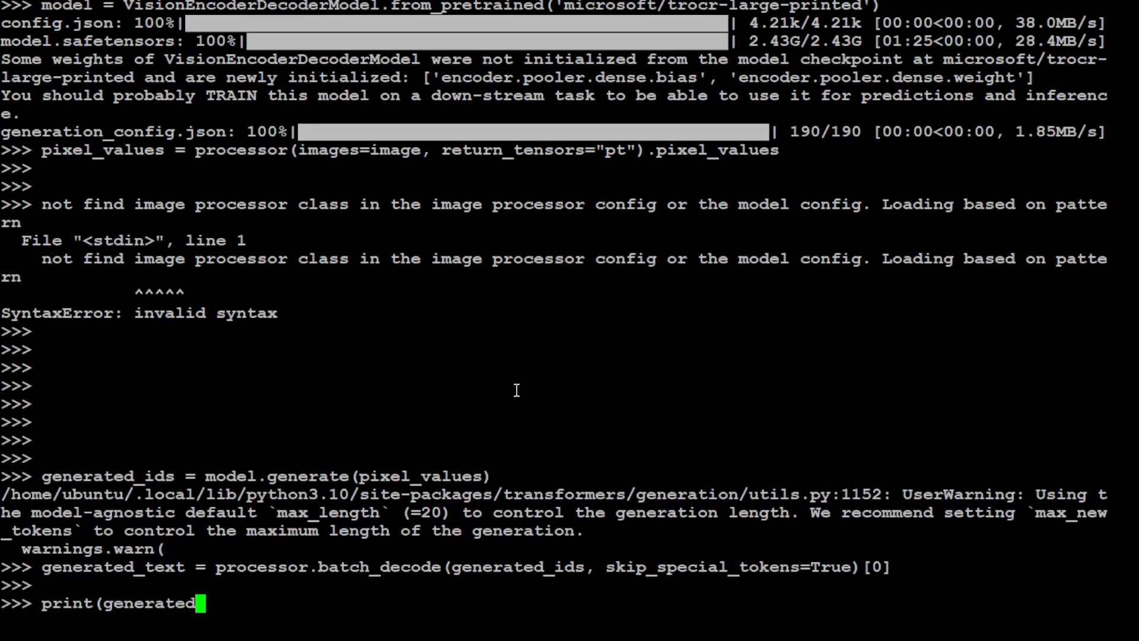
{"action": "type", "text": "_text)"}
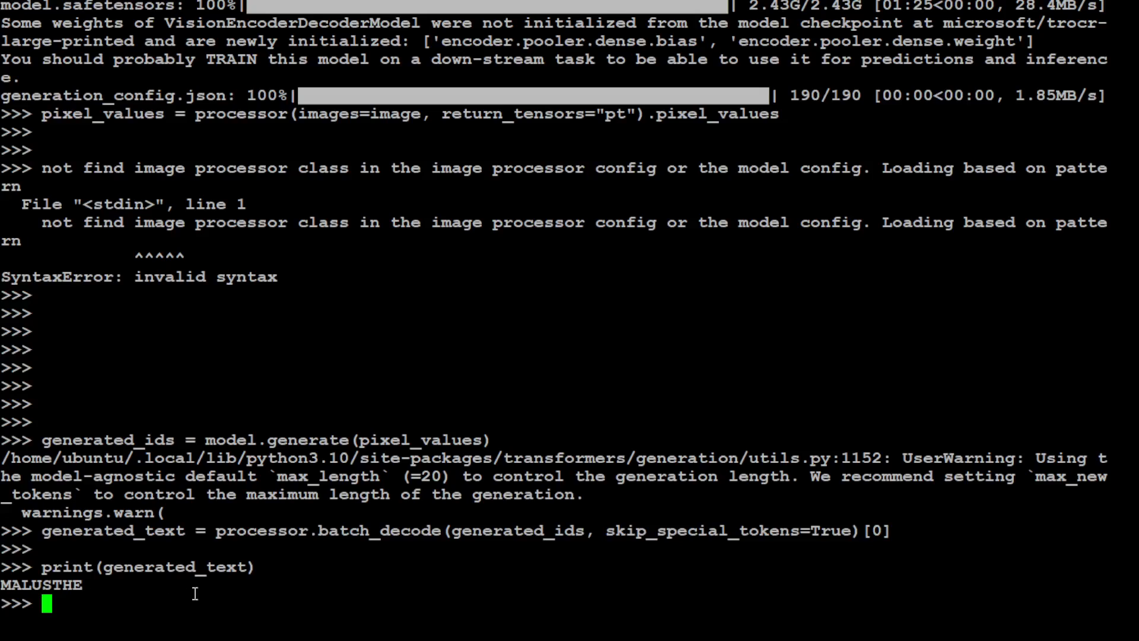
{"action": "mouse_move", "coordinate": [365, 539]}
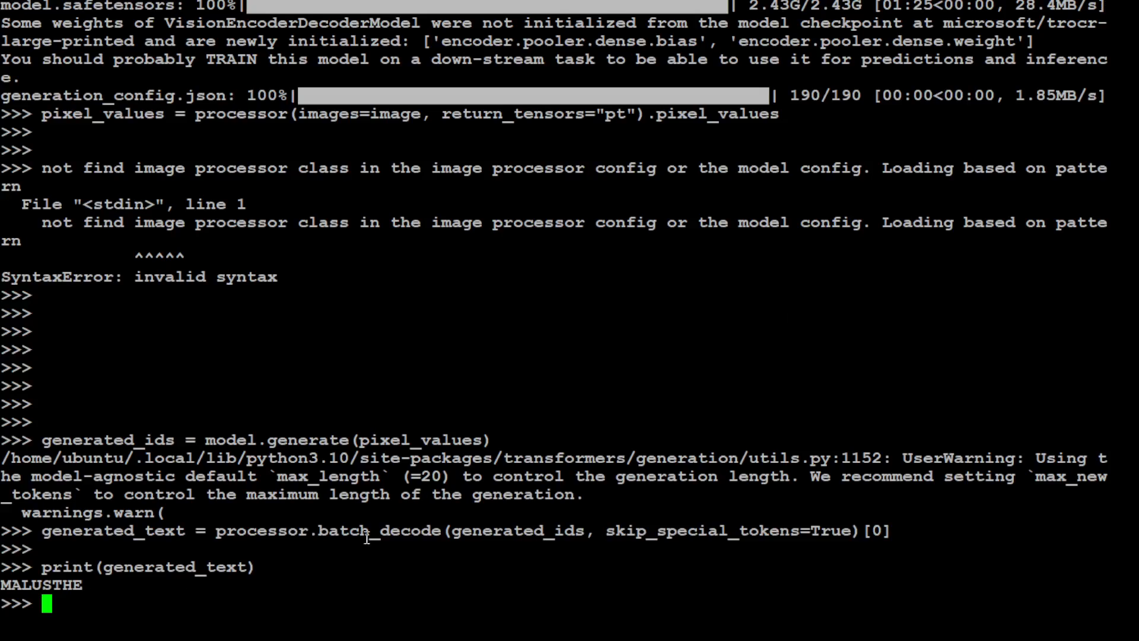
{"action": "mouse_move", "coordinate": [695, 378]}
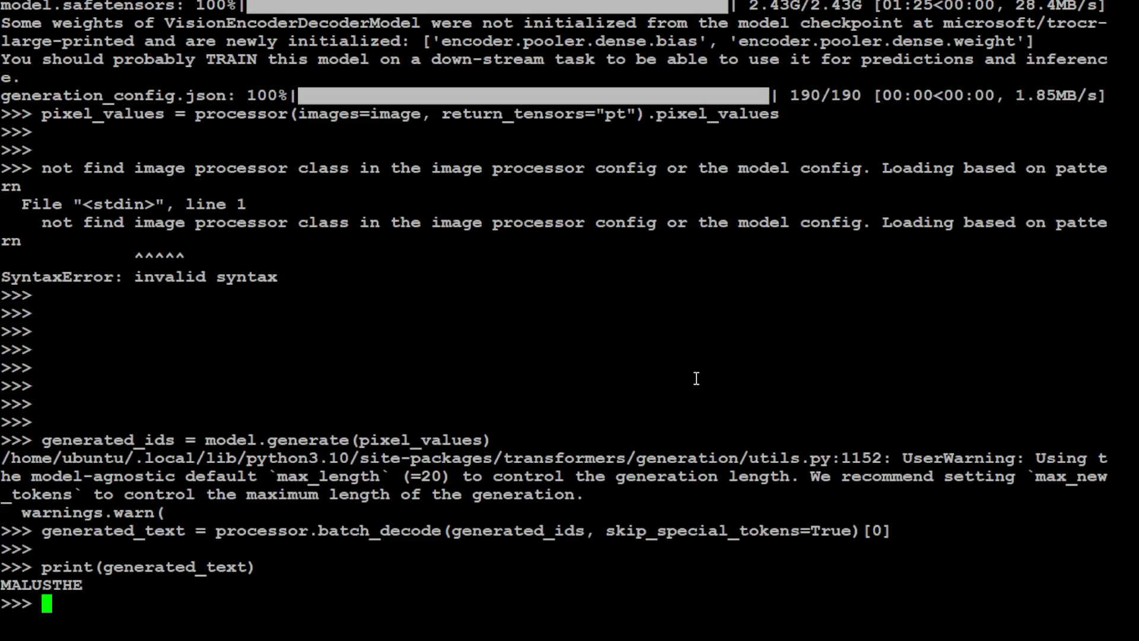